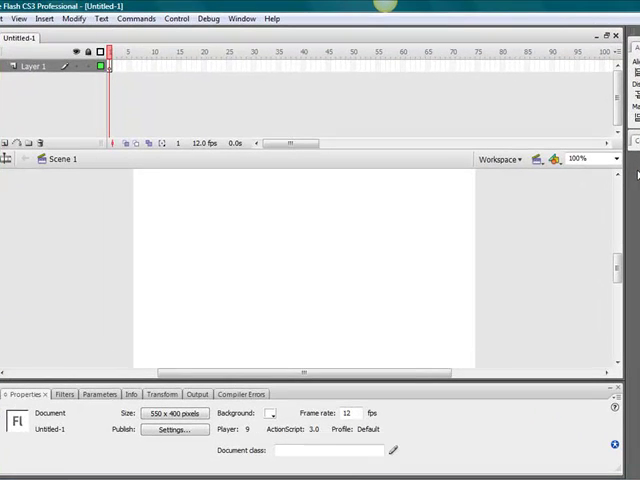
mouse_move(136, 270)
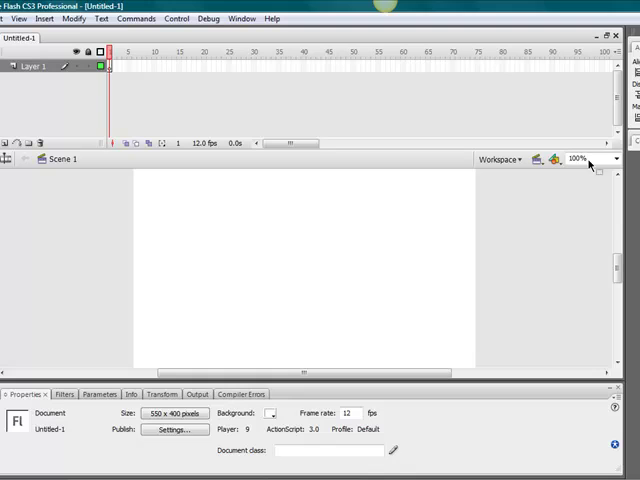
- Choose a stage magnification level before setting the 600 by 50 document size
left_click(598, 158)
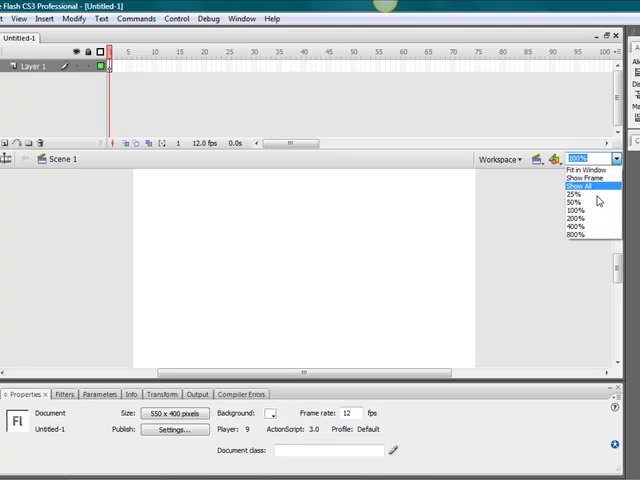
left_click(588, 176)
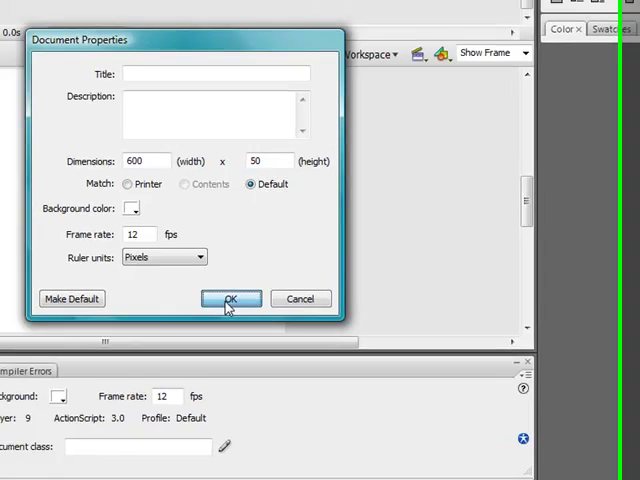
- Confirm the 600 by 50 stage and begin the rectangle for the blue gradient bar
left_click(230, 298)
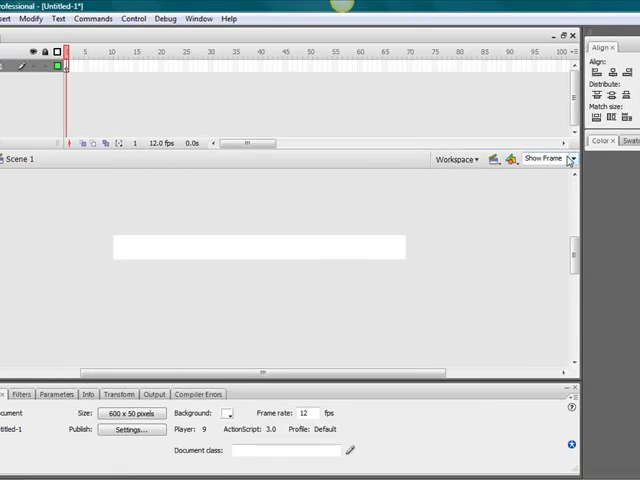
left_click(572, 160)
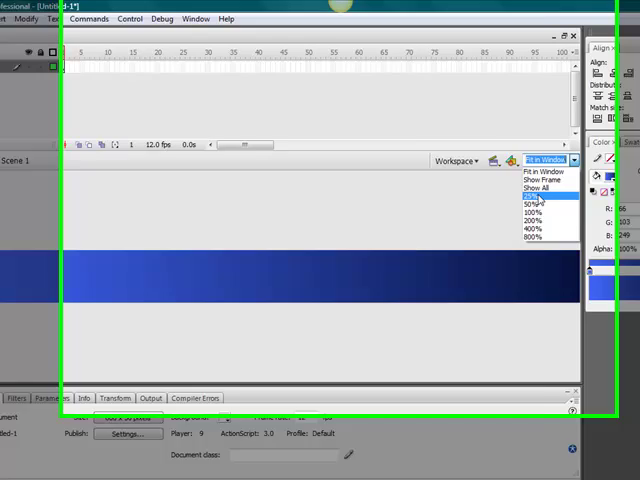
- View the 600 by 50 gradient bar at 100% actual size
left_click(536, 196)
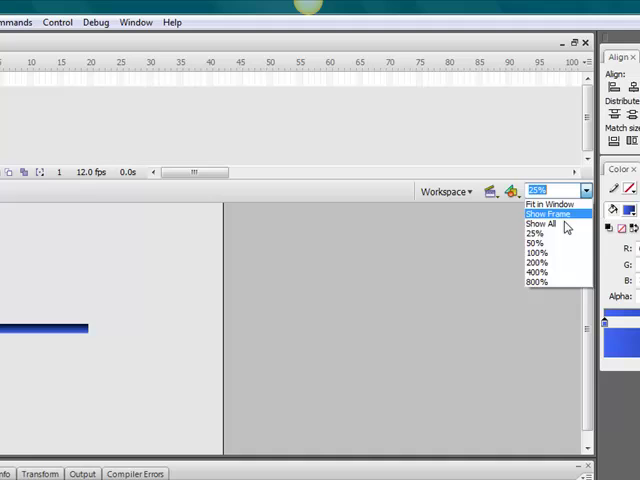
left_click(538, 252)
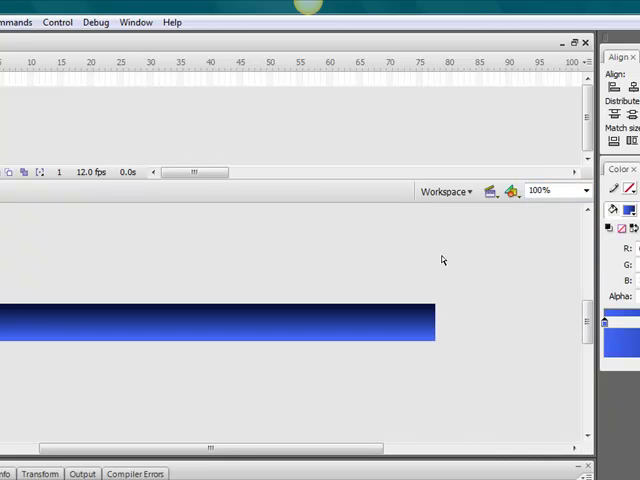
mouse_move(284, 330)
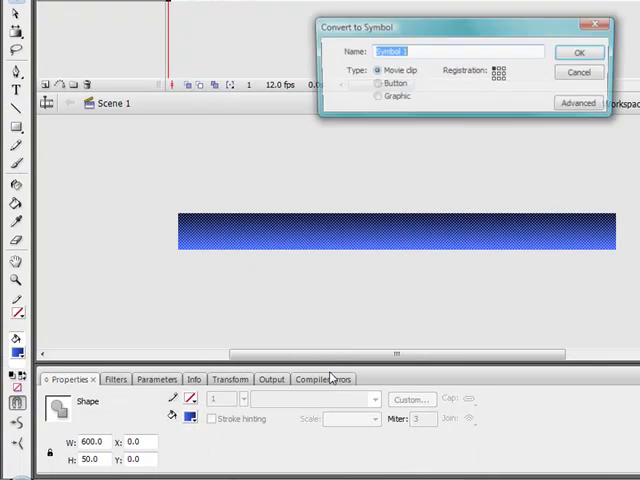
- Name the bar symbol master and show rulers to place the 120 px guide
type("master")
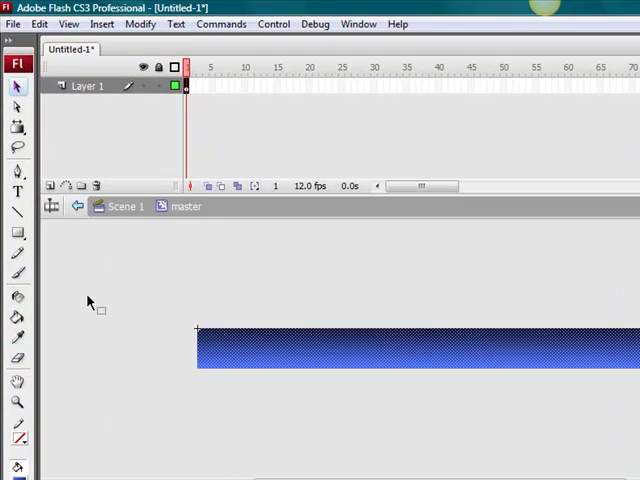
left_click(68, 24)
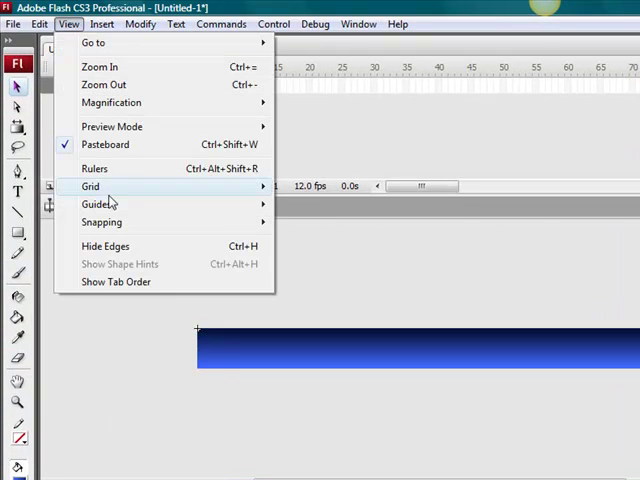
left_click(94, 168)
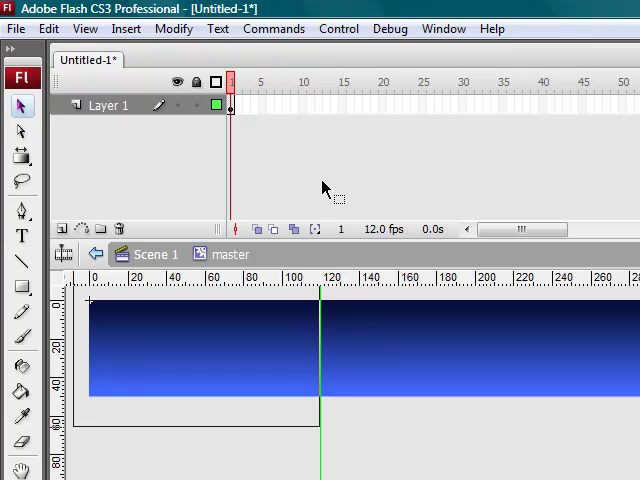
mouse_move(324, 284)
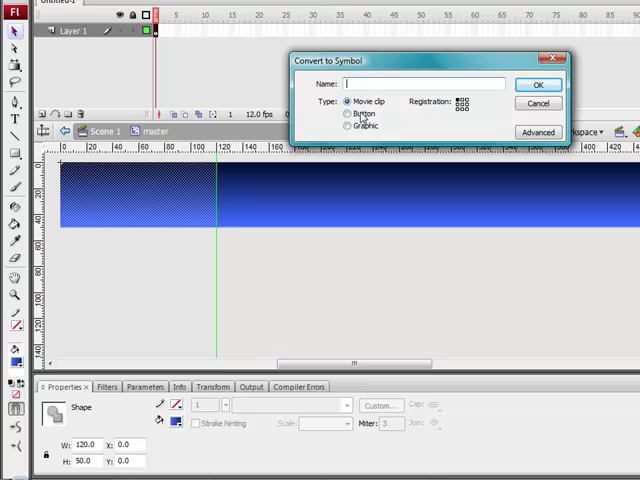
- Create the Button-type symbol named buttonBase
left_click(348, 112)
type("buttonBase")
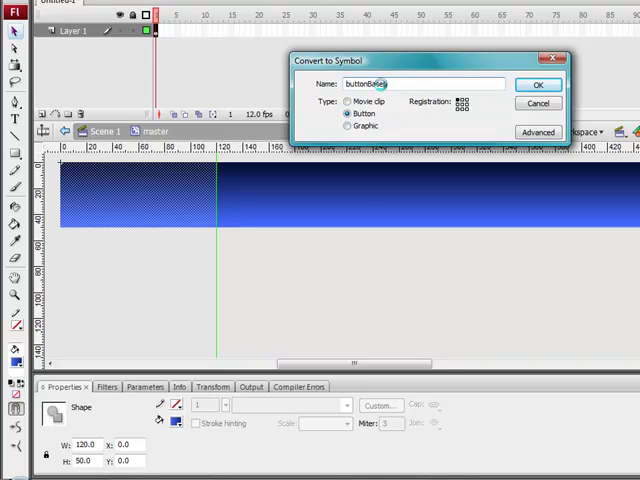
left_click(538, 84)
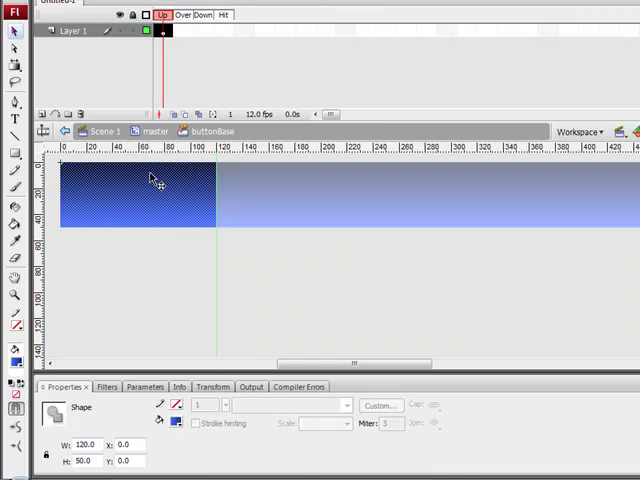
- Convert the shape inside buttonBase into a symbol named button
right_click(150, 180)
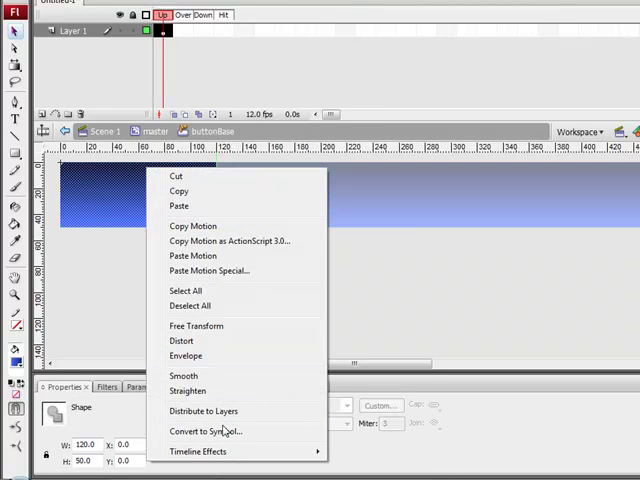
left_click(208, 432)
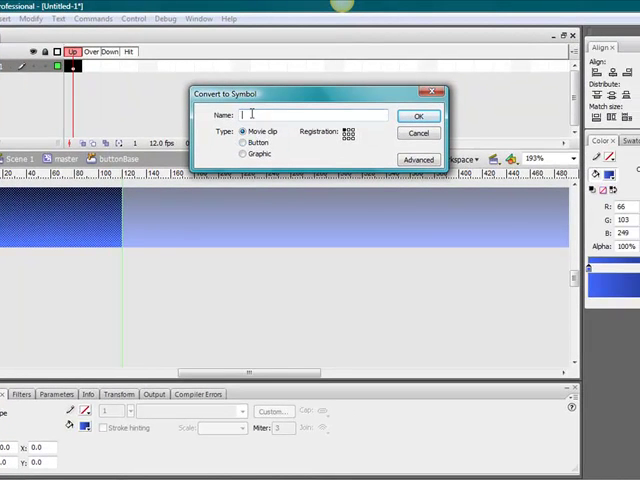
type("button")
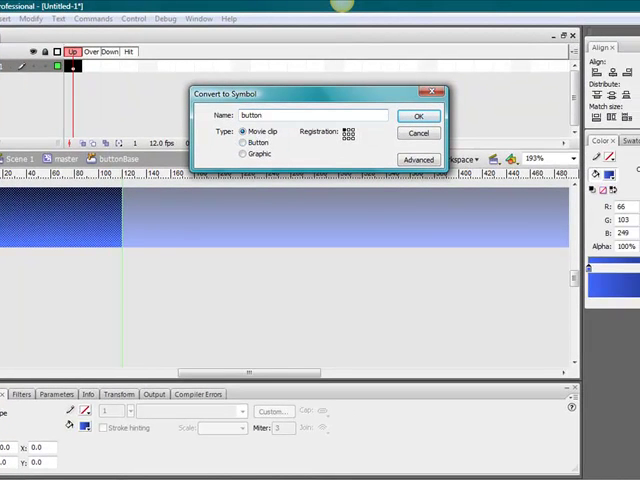
left_click(418, 116)
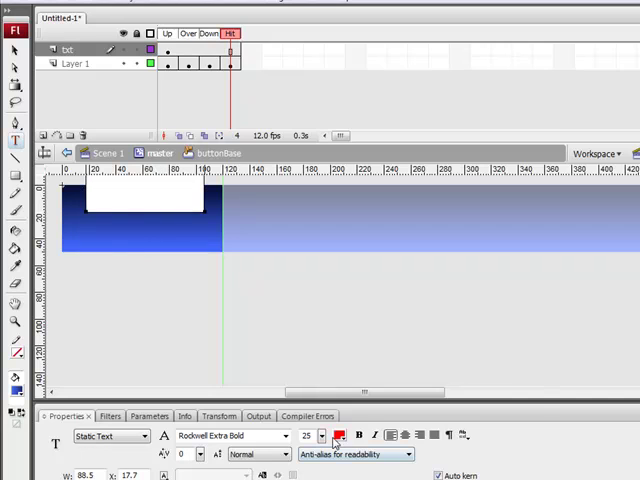
- Enter the Home label text in Rockwell Extra Bold on the txt layer
type("H")
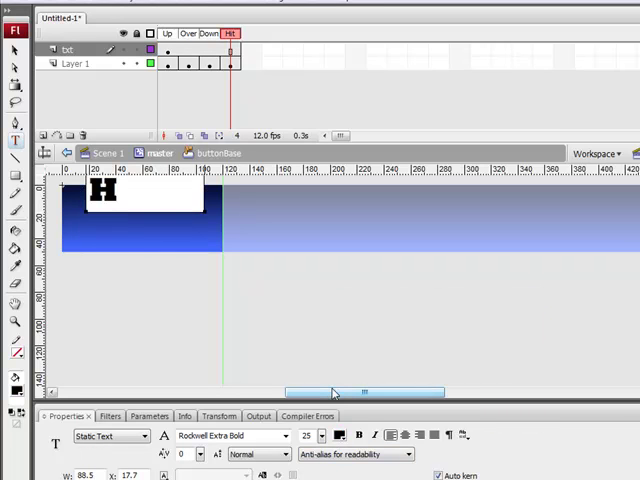
type("ome")
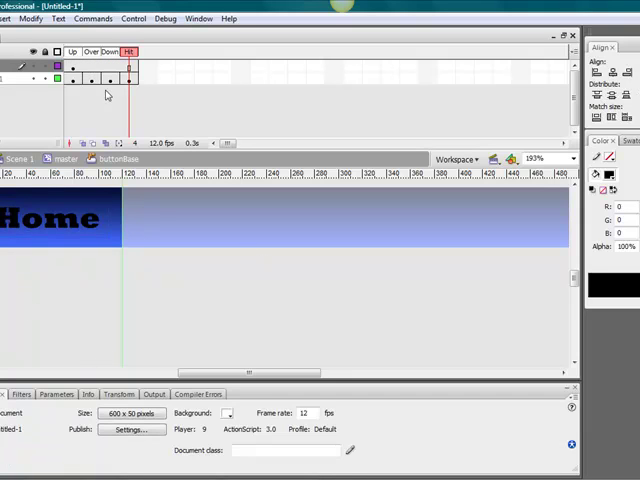
- Add an Adjust Color filter to the button art with Brightness 25
left_click(92, 52)
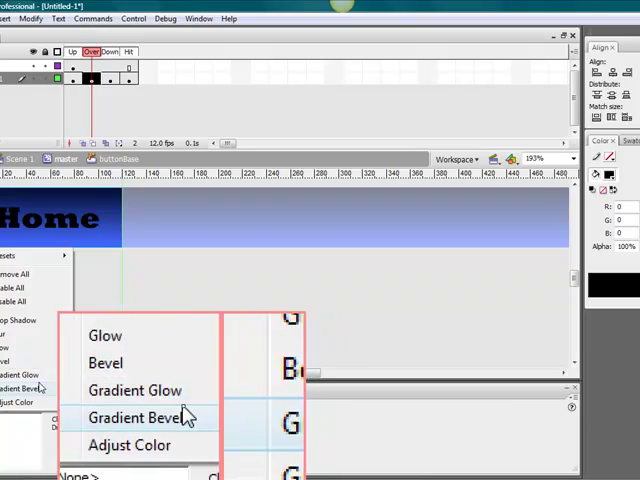
left_click(128, 444)
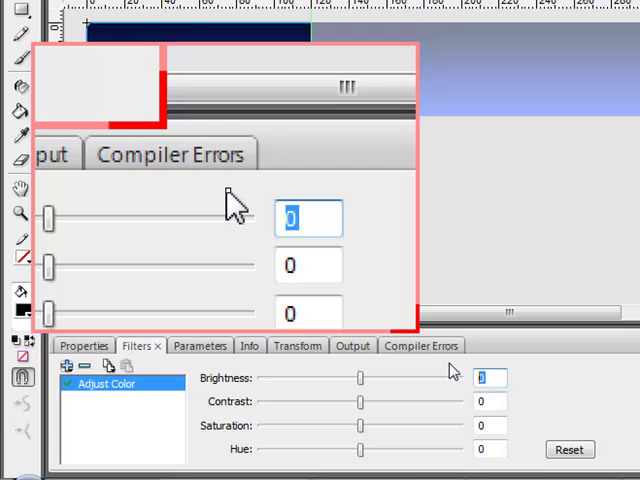
type("25")
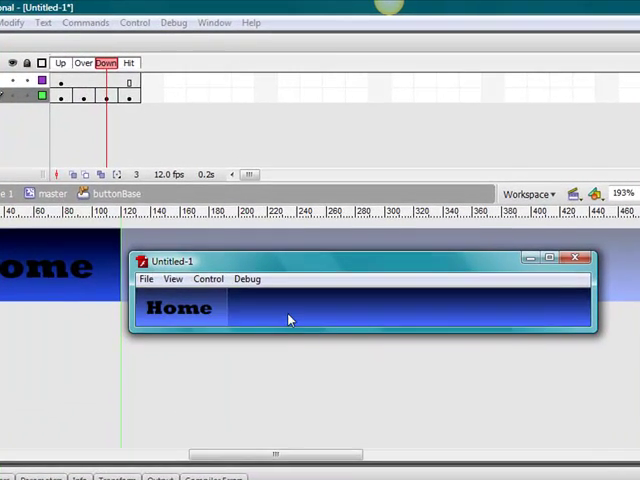
mouse_move(572, 260)
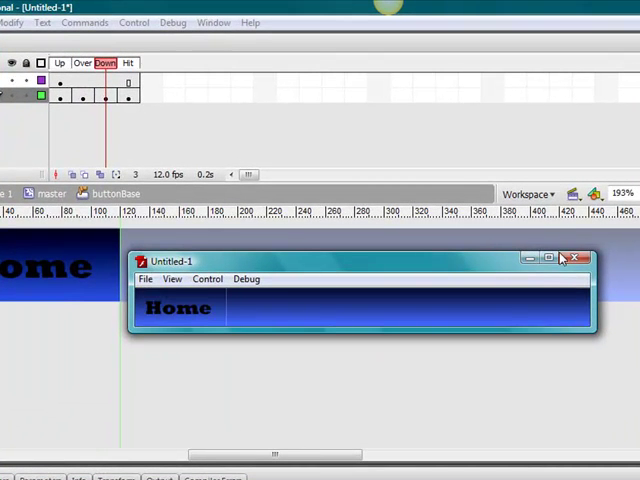
- Return to the Scene 1 timeline and close the Home button test preview
left_click(572, 260)
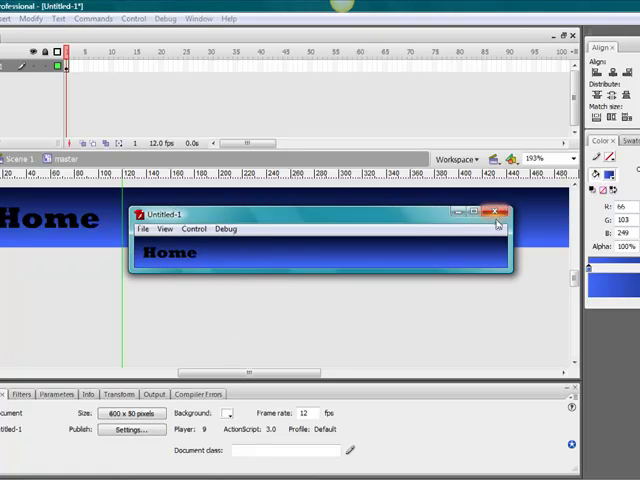
left_click(498, 214)
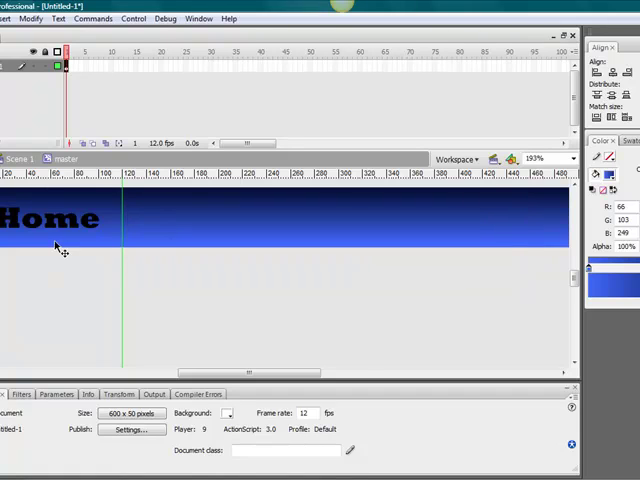
- Insert a new layer above the navigation bar layer in the main timeline
left_click(56, 218)
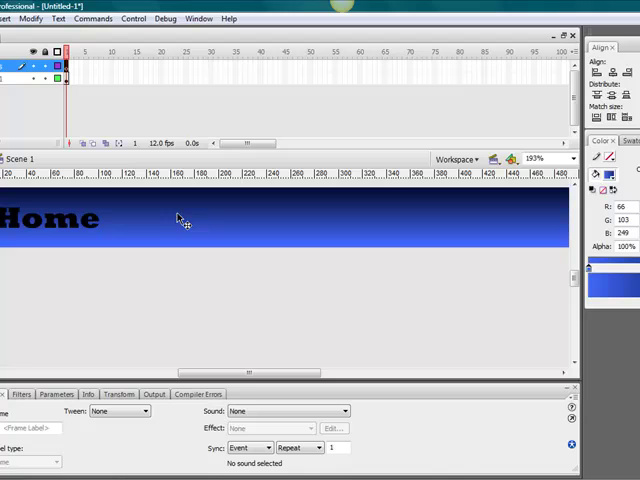
- In the frame's Actions panel, begin the listener line targeting master_mc.home_btn
left_click(198, 18)
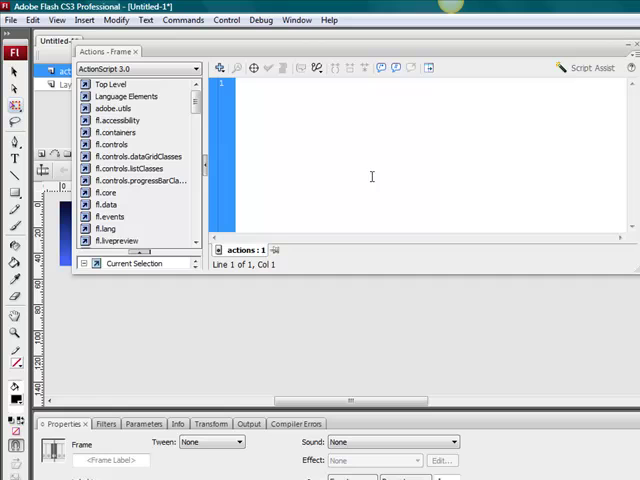
type("master")
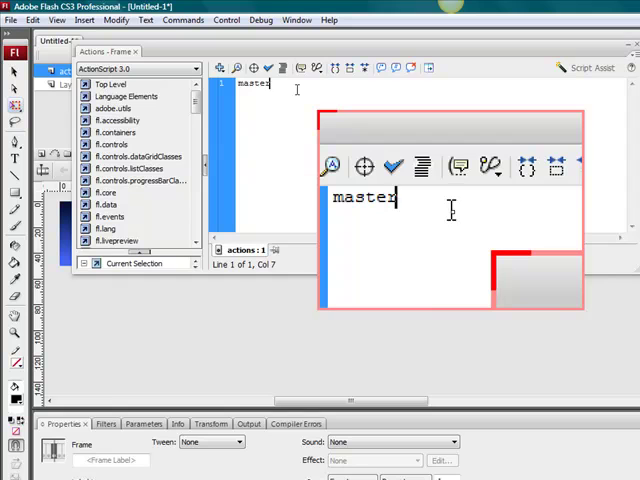
type("_")
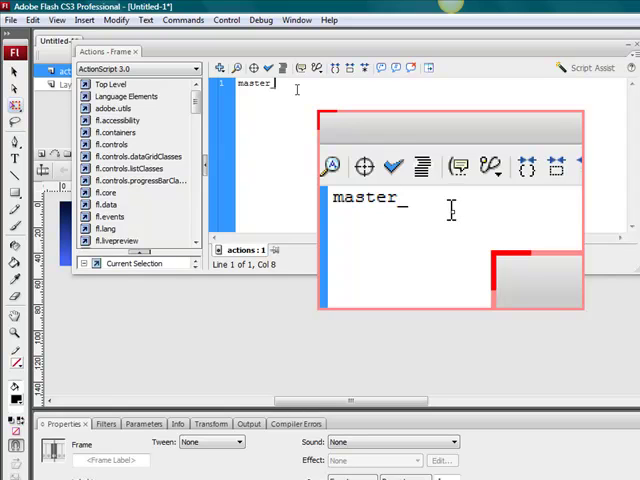
type("mc.")
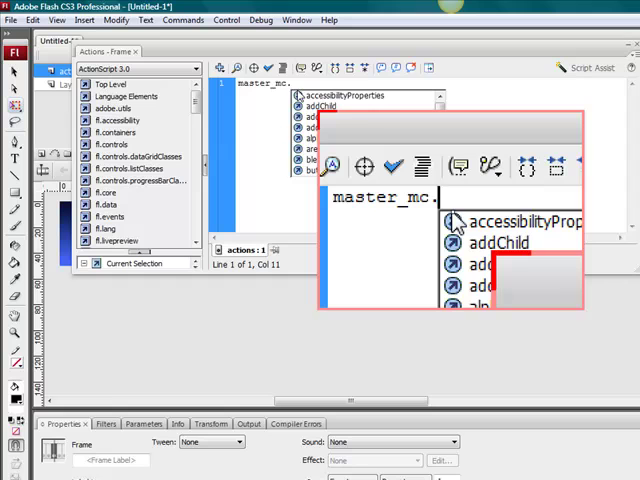
type("home")
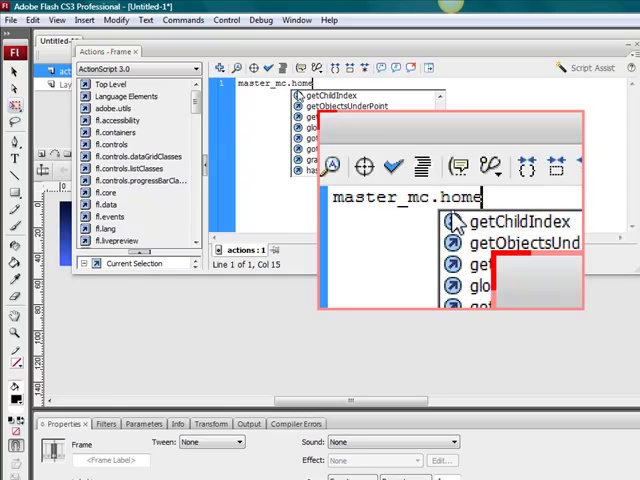
type("_")
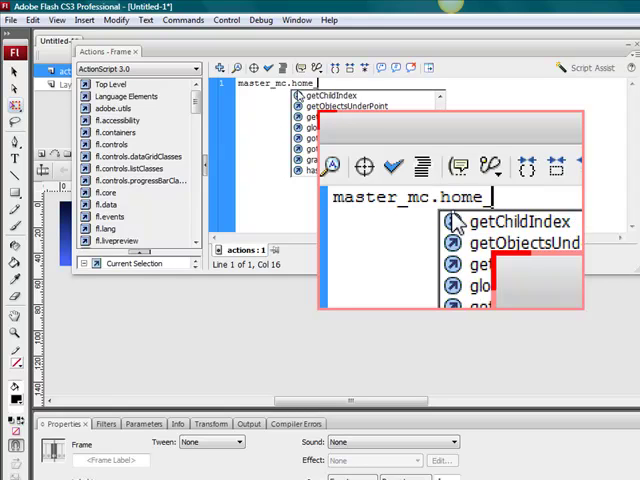
type("btn.addEventListener(")
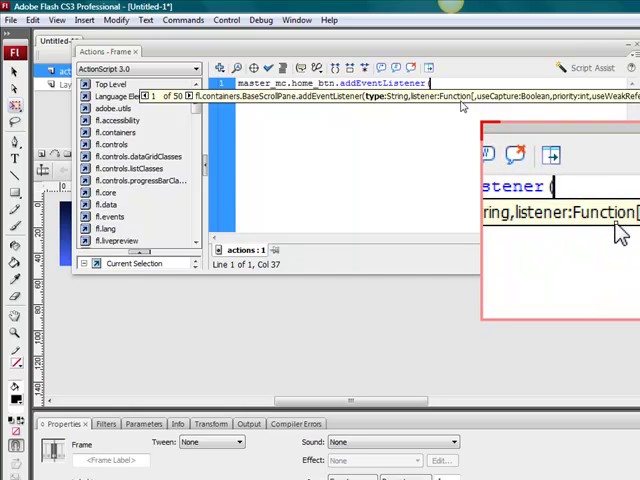
- Complete addEventListener for MouseEvent.CLICK calling homeF and start a new line
type("MouseEvent.")
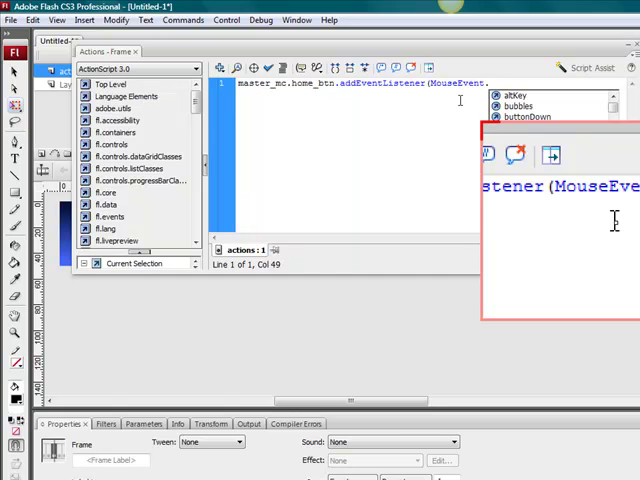
type("CLICK, home")
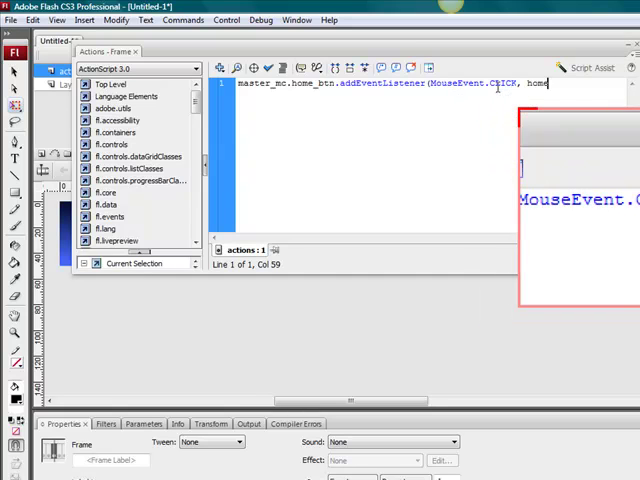
type("F)")
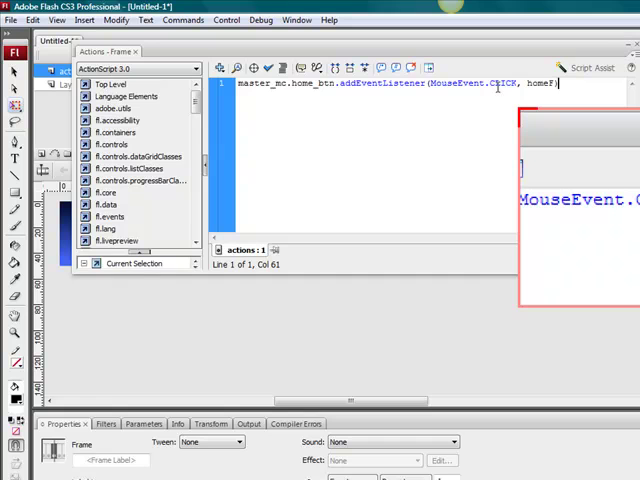
key("Return")
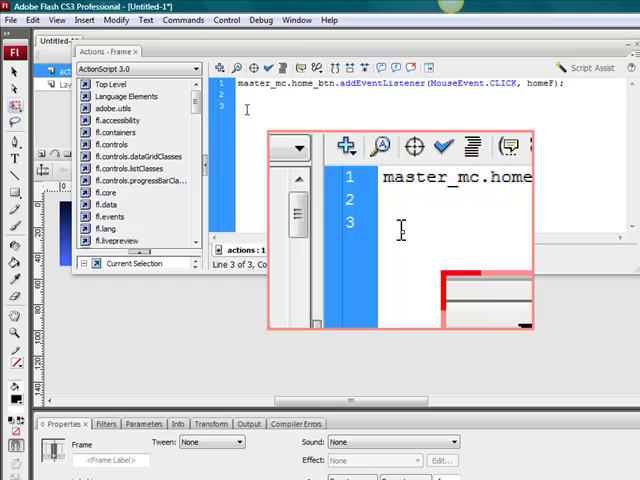
- Write function homeF(event:MouseEvent):void { } as an empty click handler
type("function homeF")
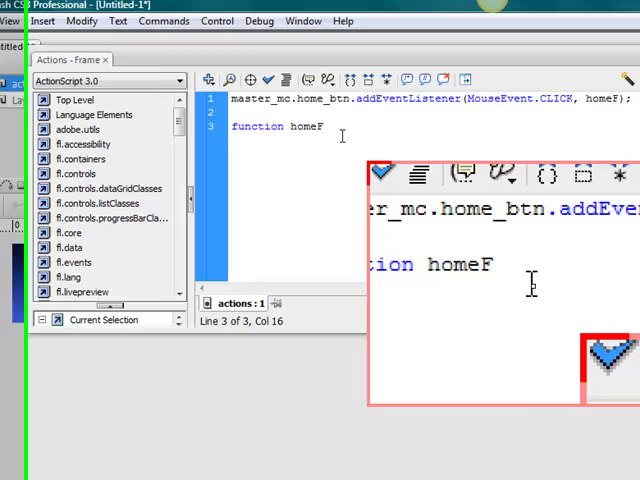
type("(e")
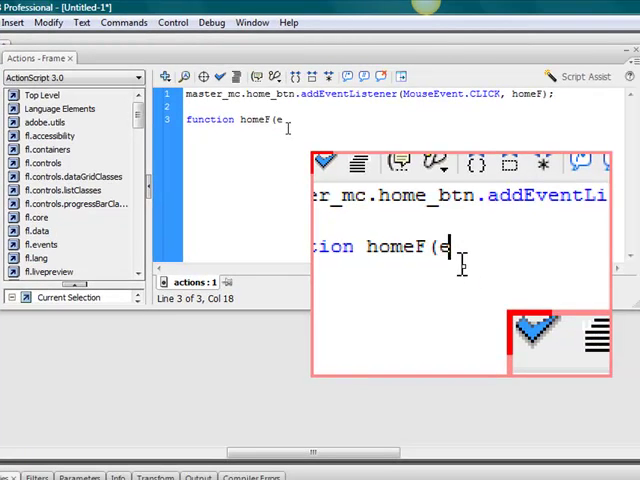
type("vent:")
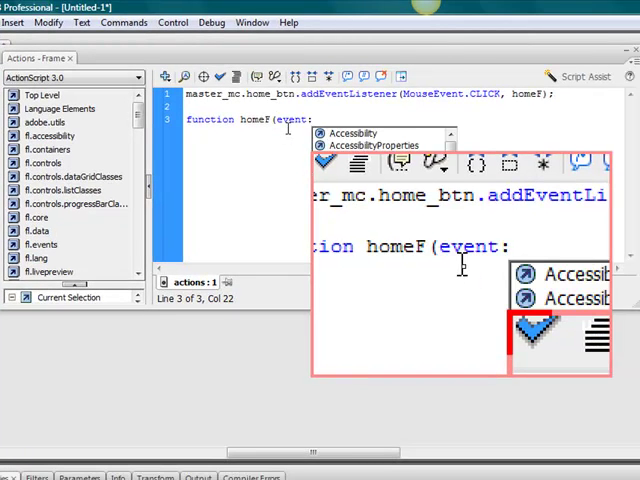
type("MosueEve")
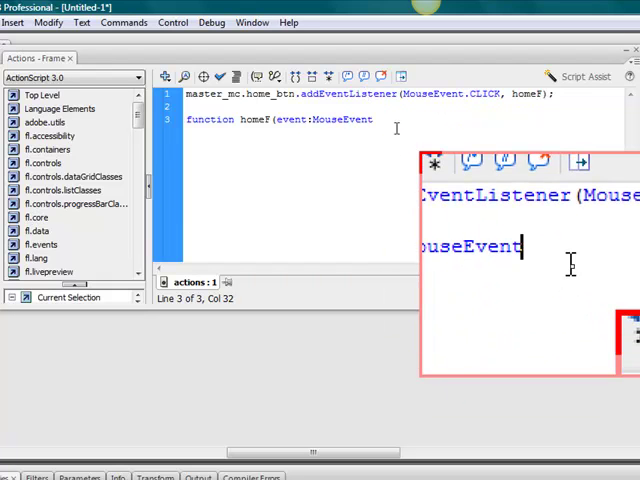
type(");")
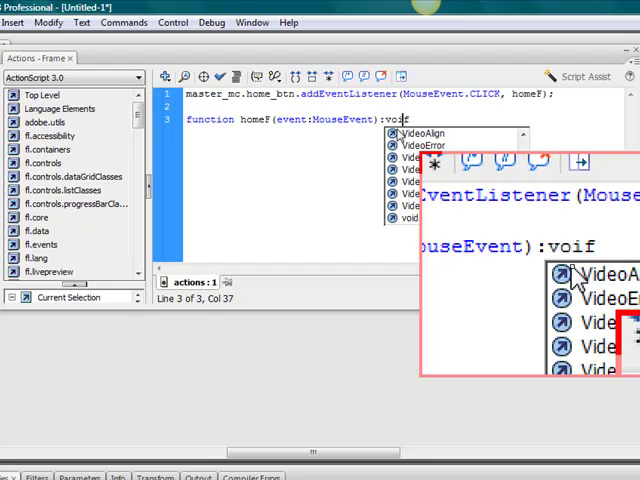
type("d {")
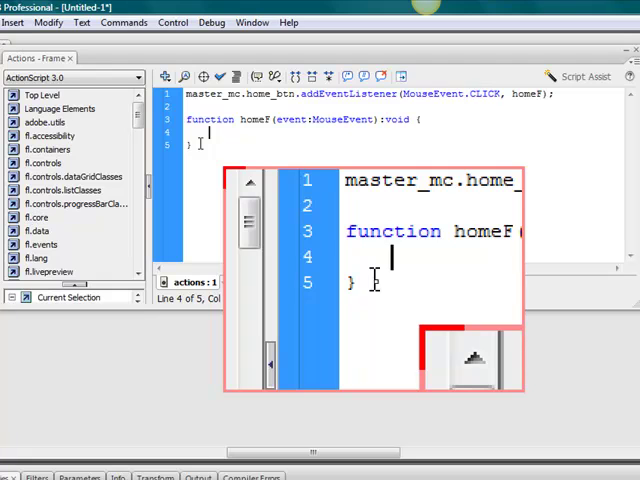
- Declare var homeLink:URLRequest inside the homeF function
type("var")
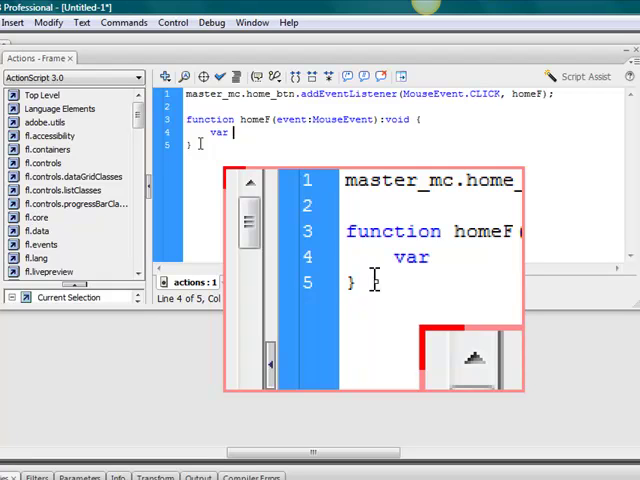
type("homeL")
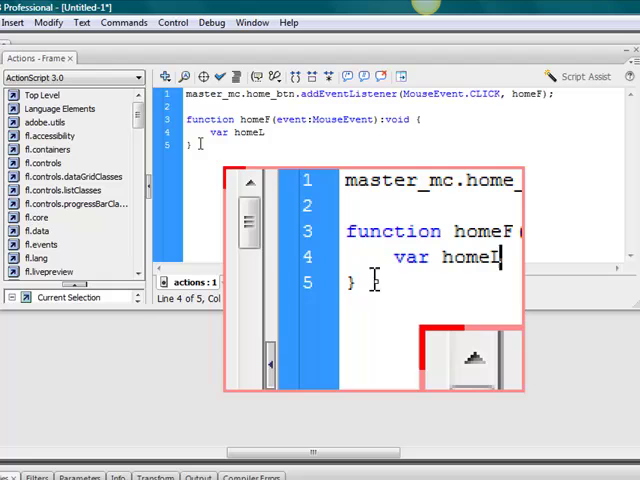
type("ink")
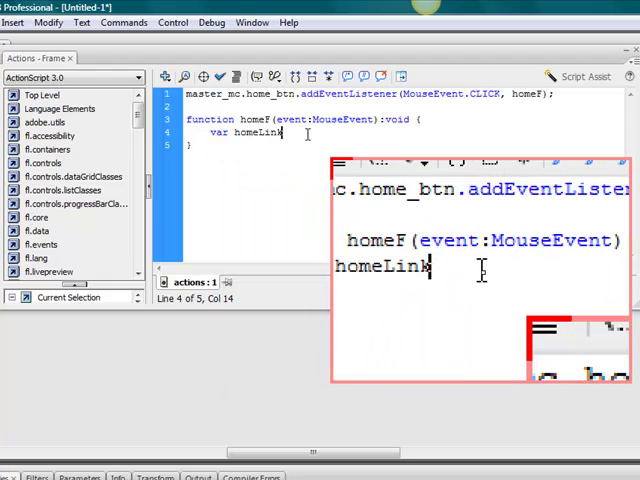
type(":U")
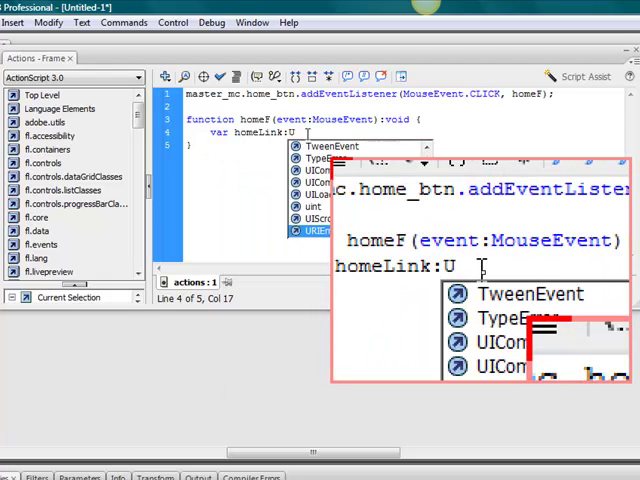
type("RL")
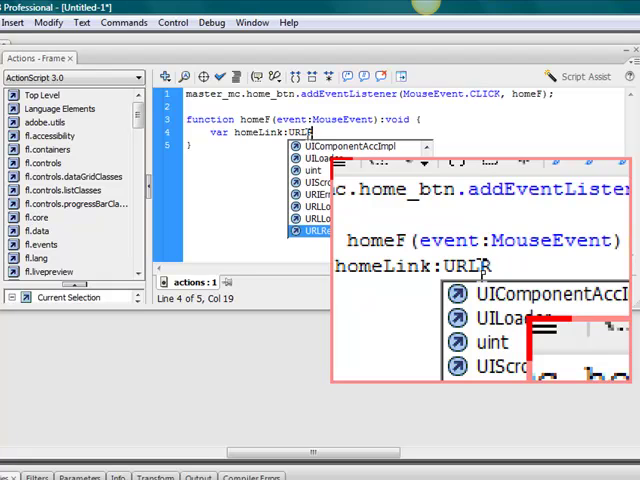
type("Reque")
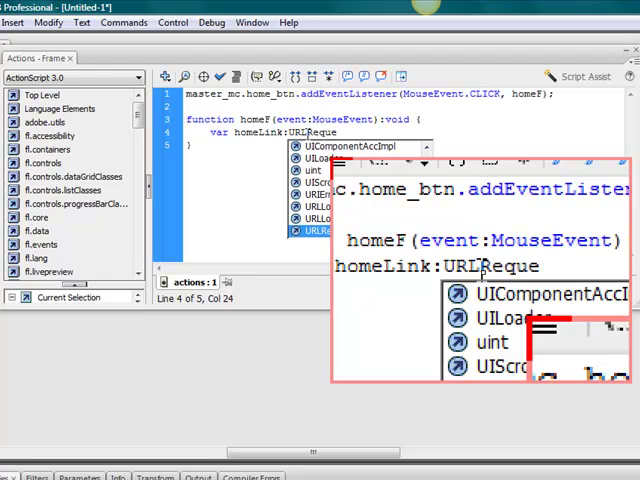
type("st = new URL")
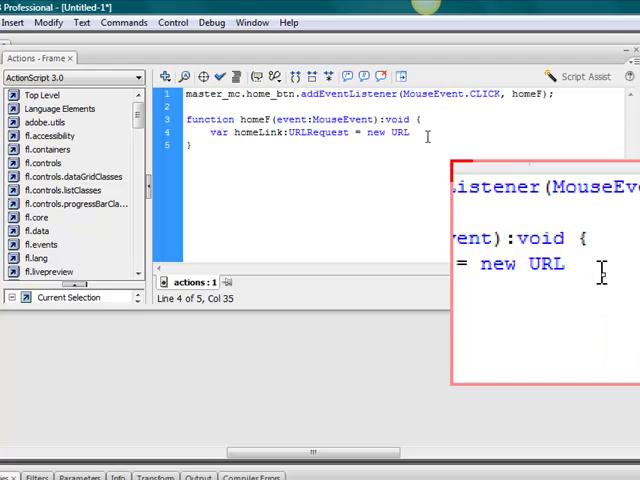
type("RE")
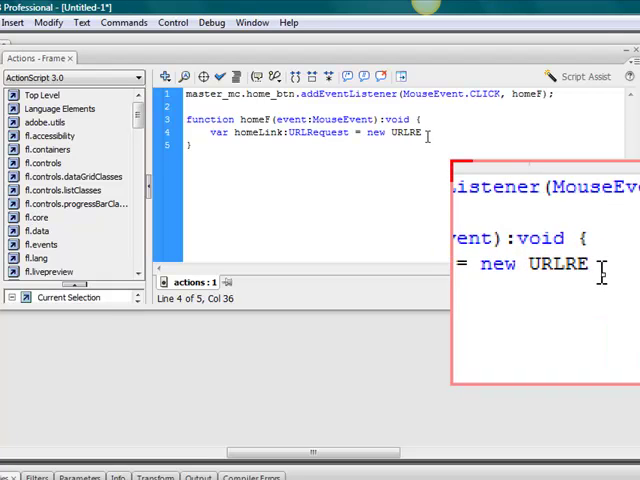
type("eques")
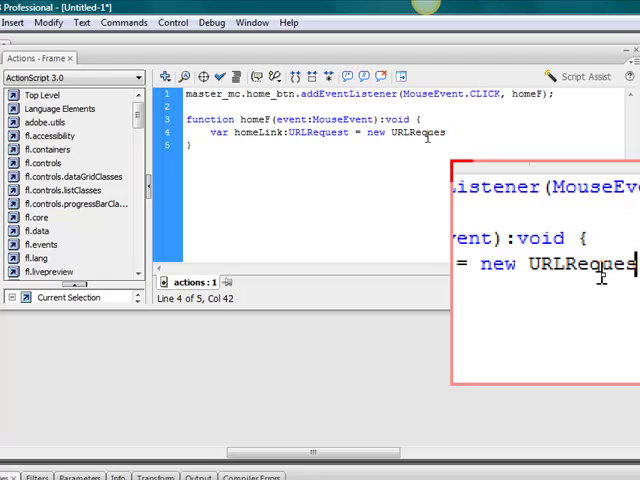
type("t(")
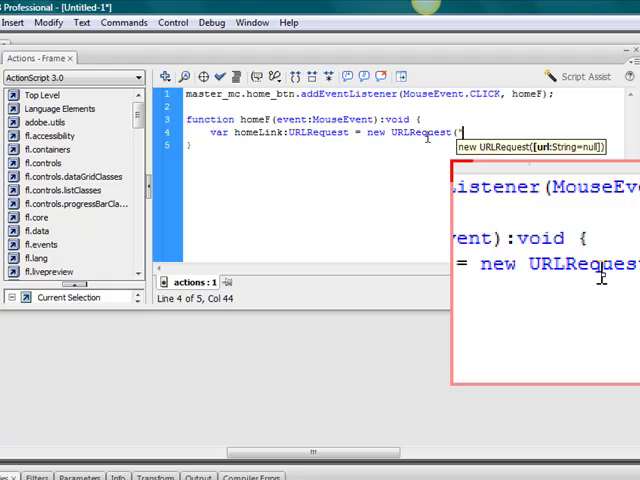
type("\"http:")
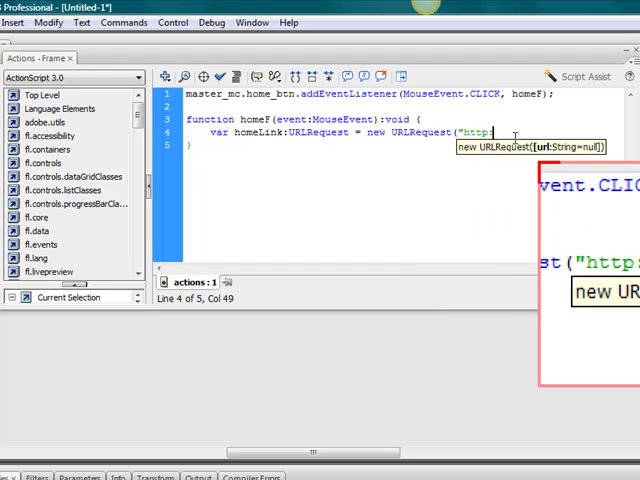
type("//esrtg")
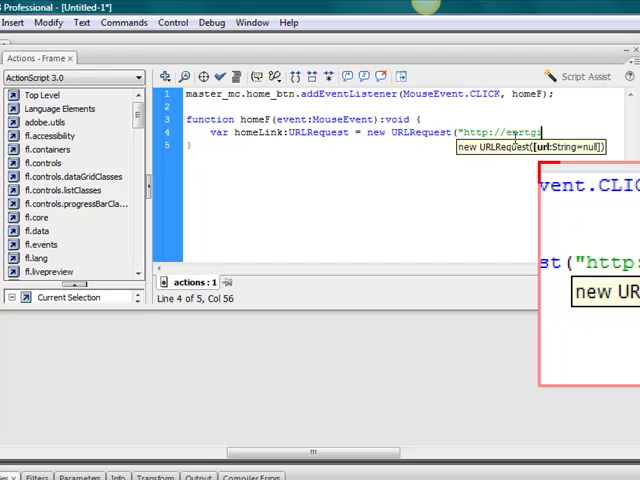
key("Backspace")
type("navigate")
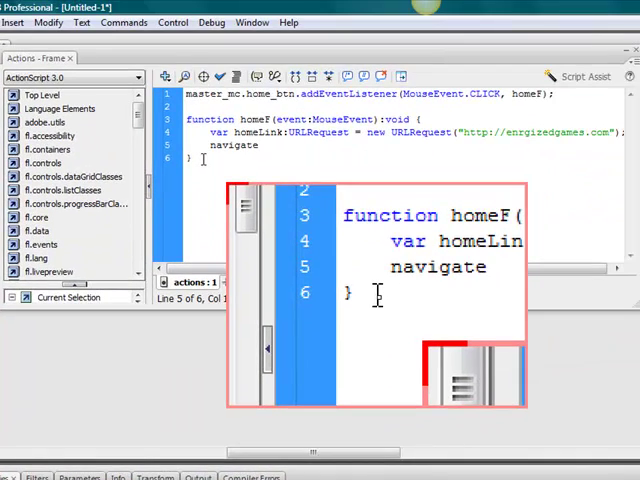
- Add navigateToURL(homeLink, "_self"); so the link opens in the same window
type("ToURL(")
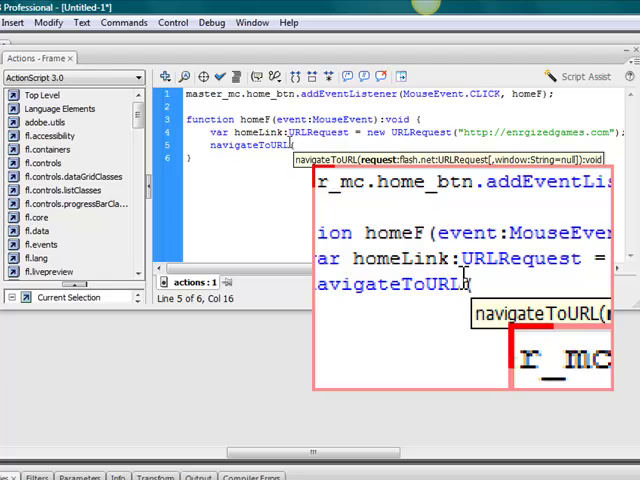
type("home")
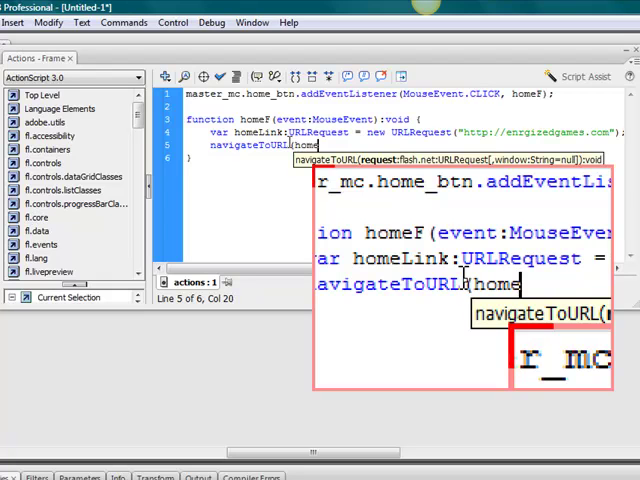
type("Lo")
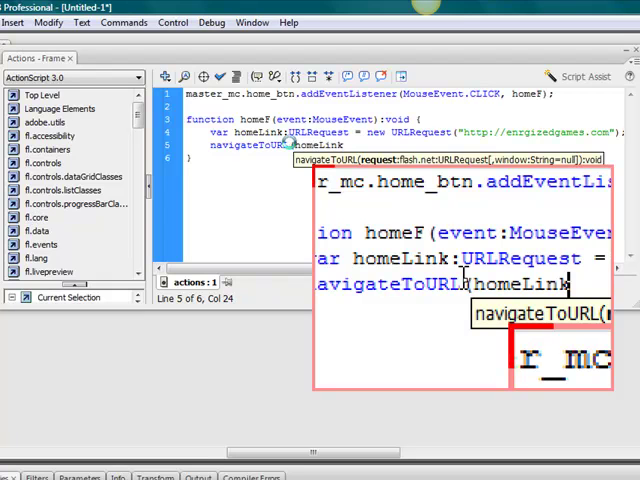
type(", \"")
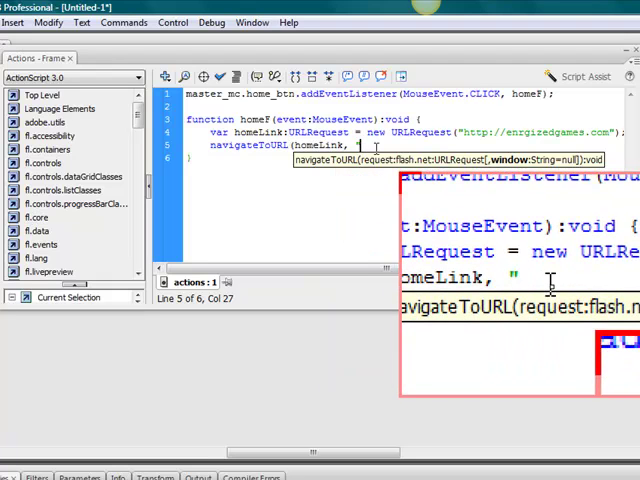
type("_sle")
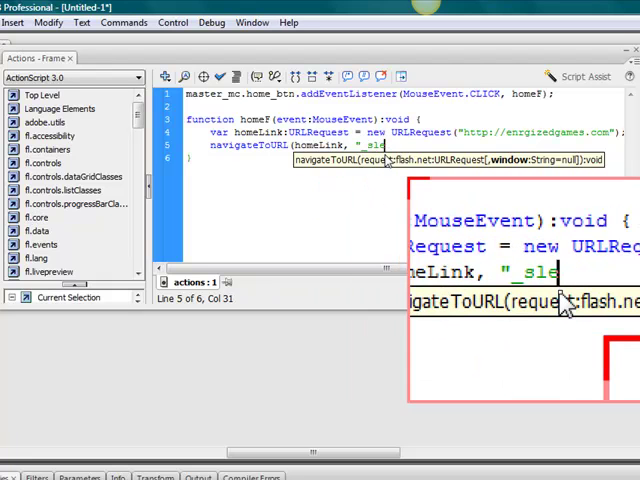
type("f\");")
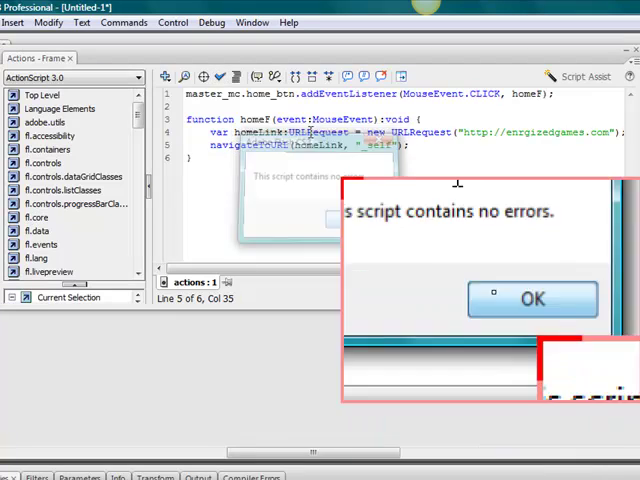
- Dismiss the no-errors message, test the movie's Home button, then close the preview
left_click(532, 300)
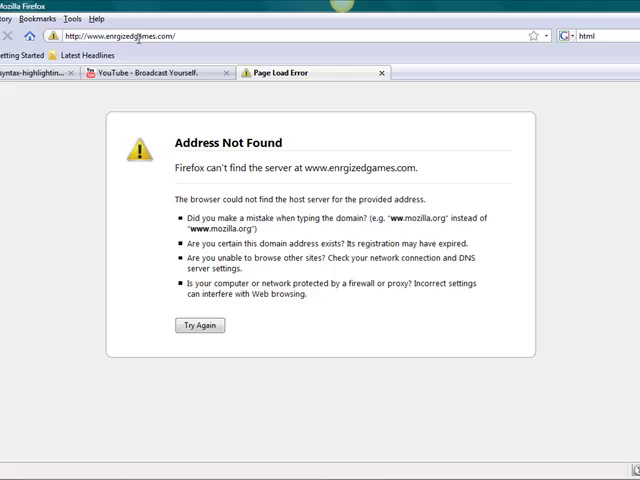
mouse_move(388, 72)
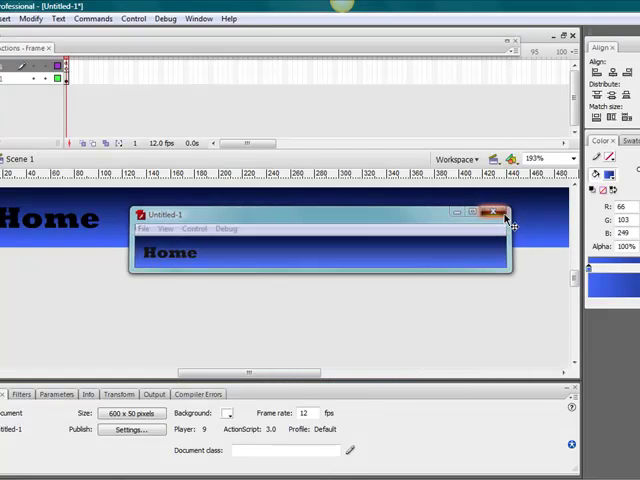
left_click(506, 212)
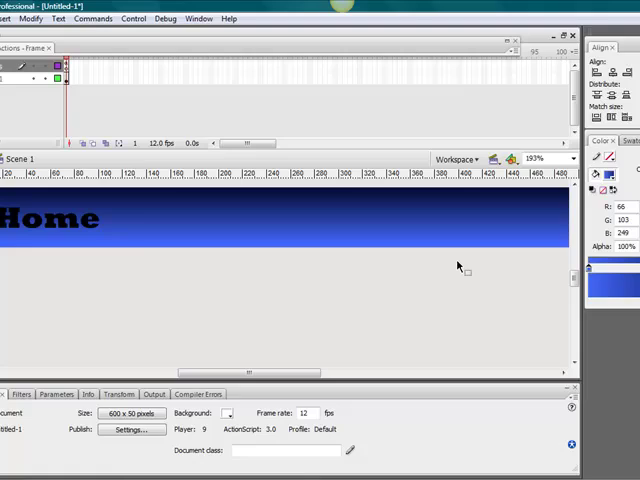